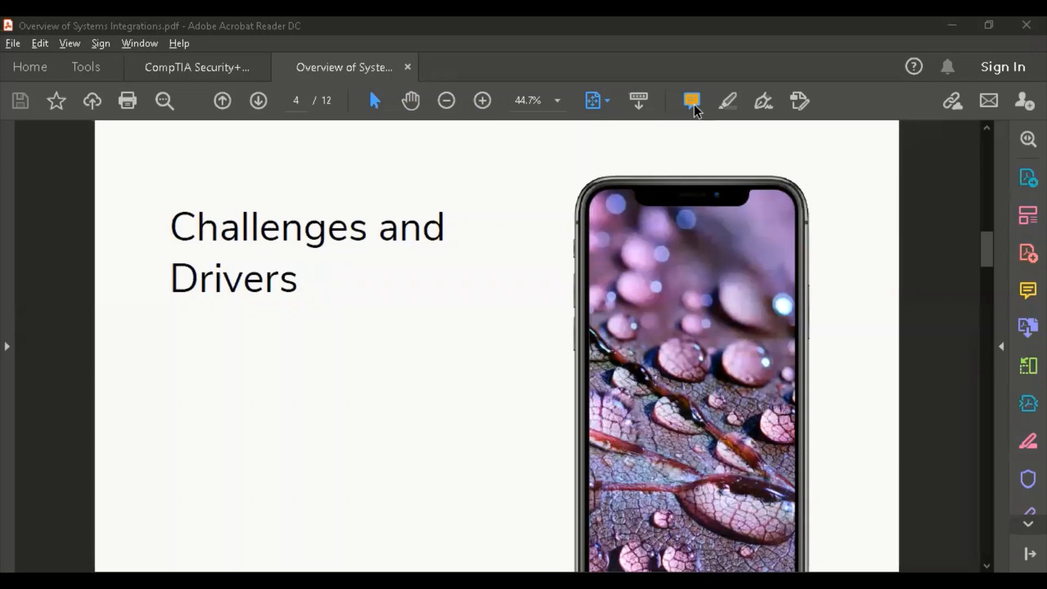
pyautogui.moveTo(836, 161)
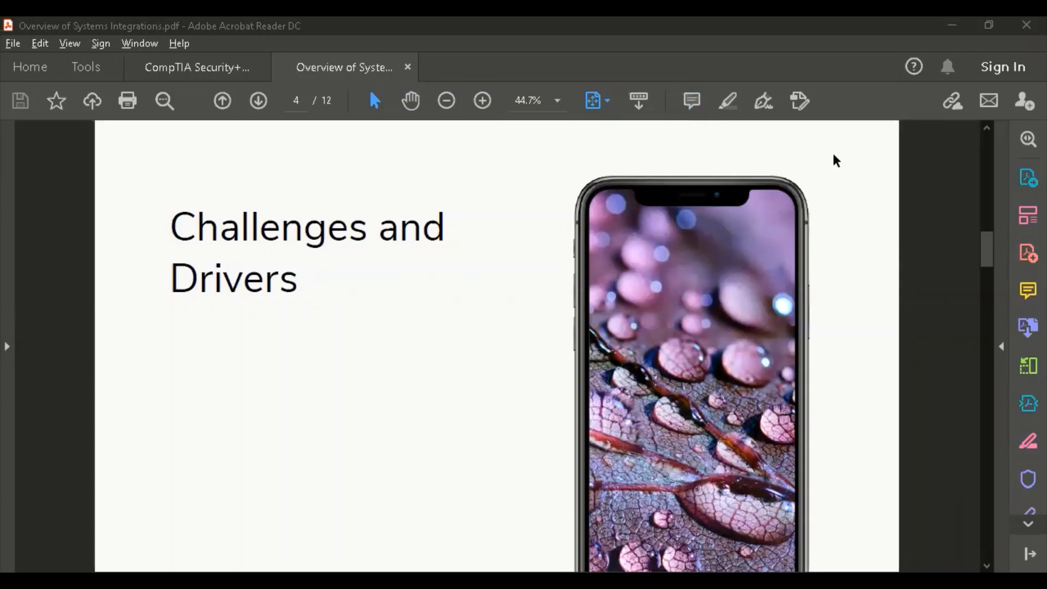
pyautogui.moveTo(812, 277)
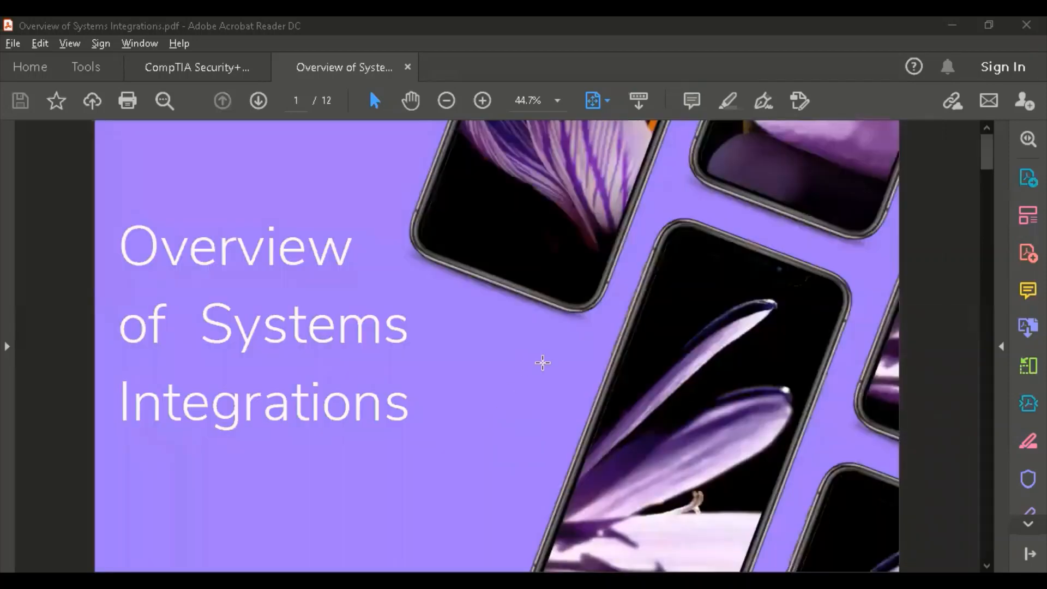
pyautogui.moveTo(416, 428)
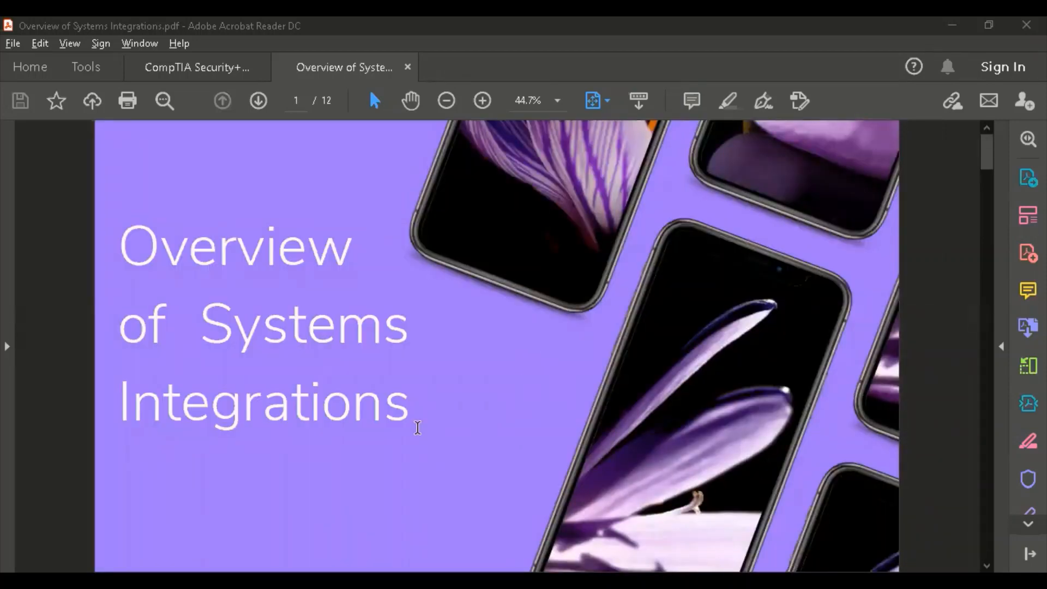
pyautogui.moveTo(431, 423)
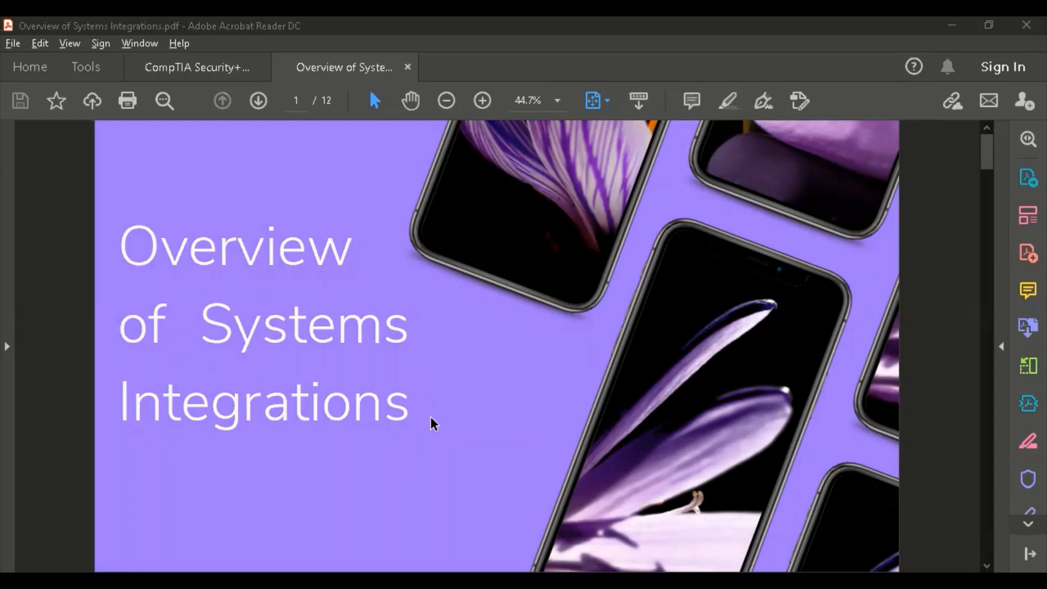
pyautogui.moveTo(443, 407)
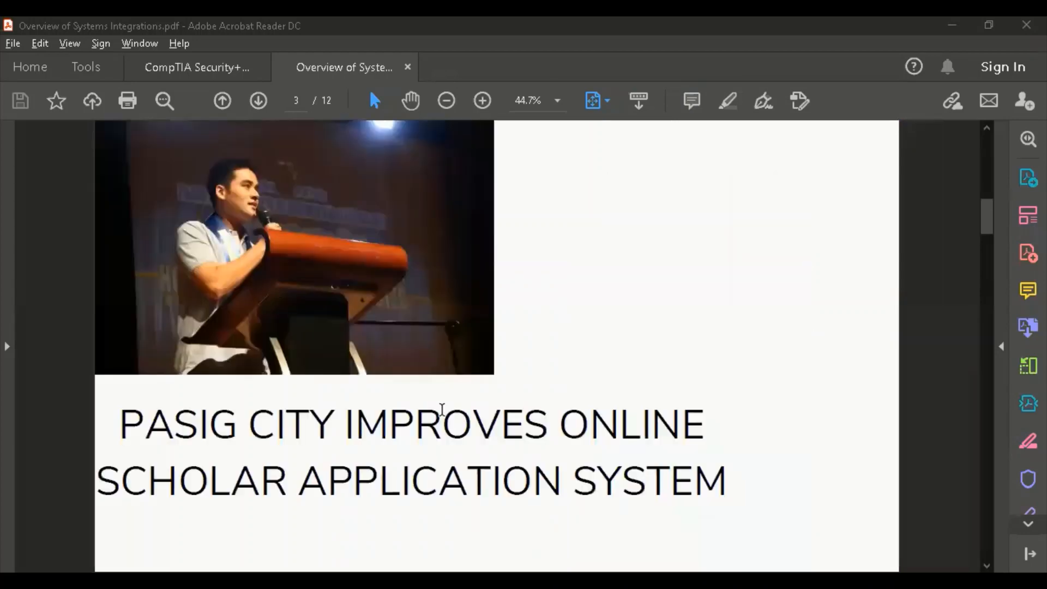
# Step: Scroll the deck, then return to page 1, the Overview of Systems Integrations title slide
pyautogui.scroll(-3)
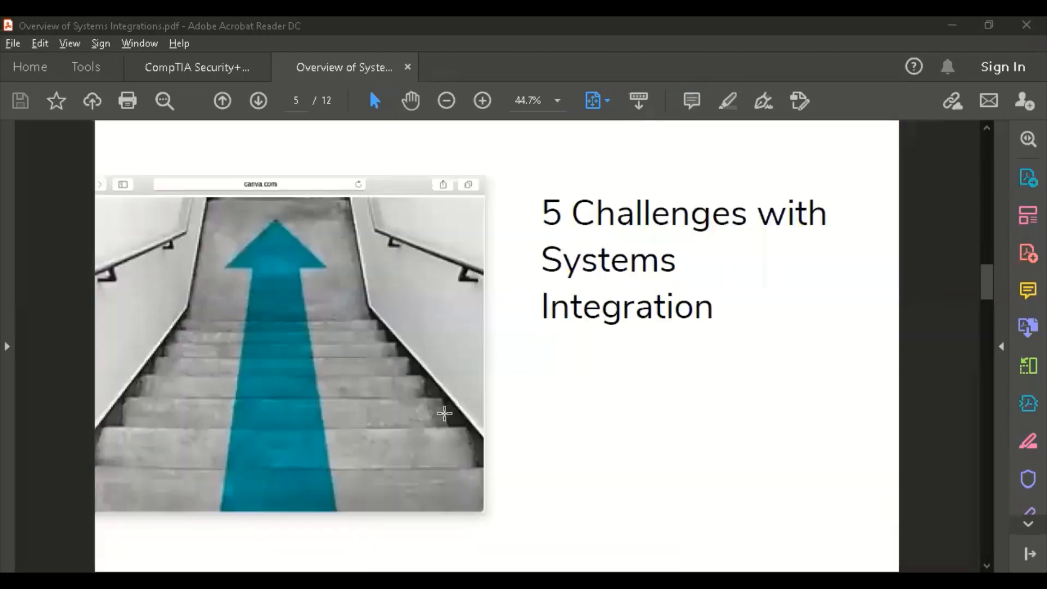
pyautogui.click(222, 101)
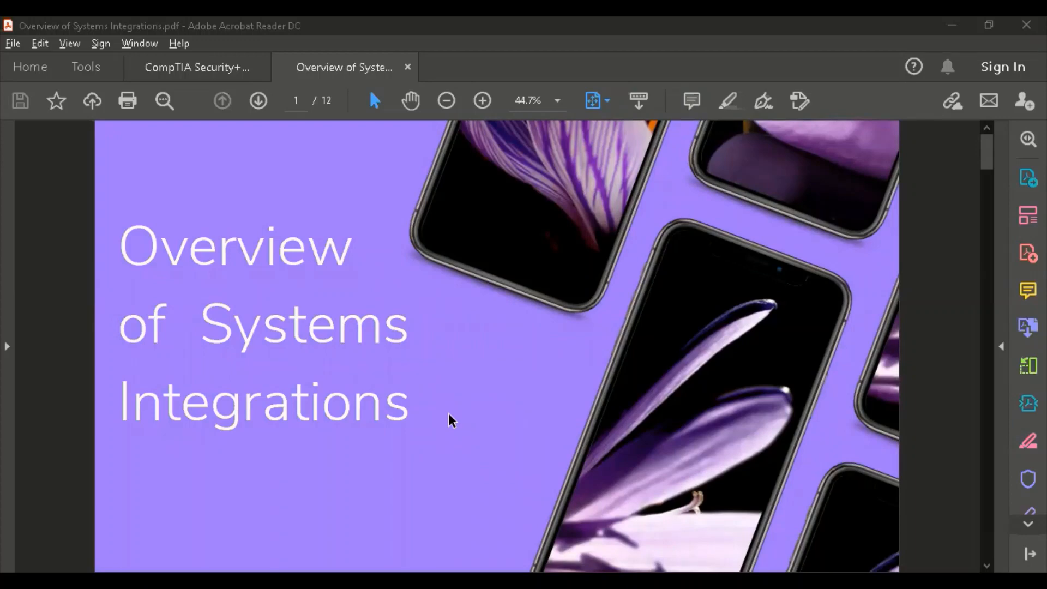
pyautogui.moveTo(459, 416)
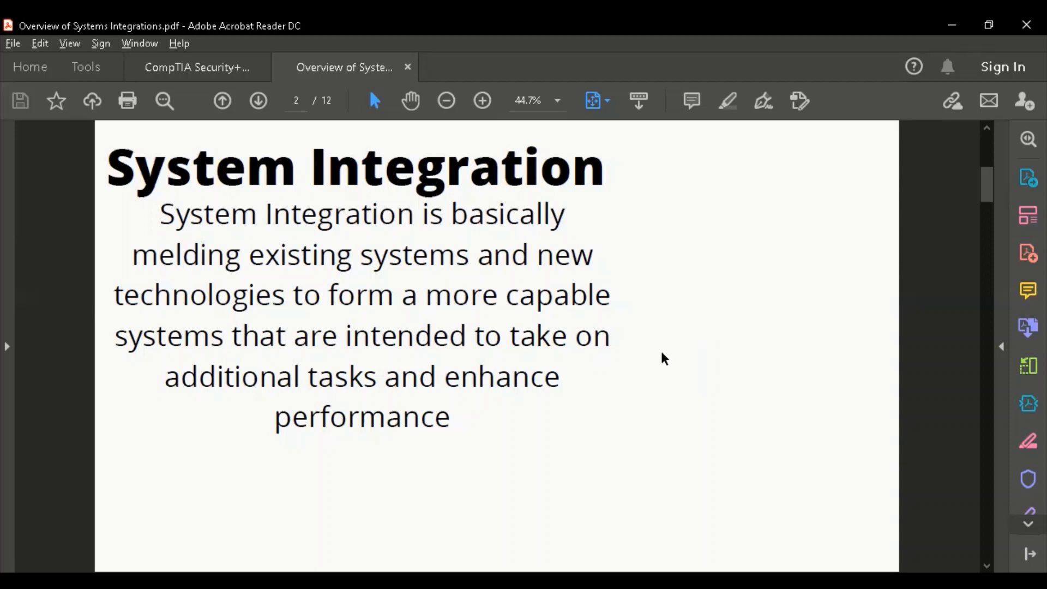
pyautogui.moveTo(596, 420)
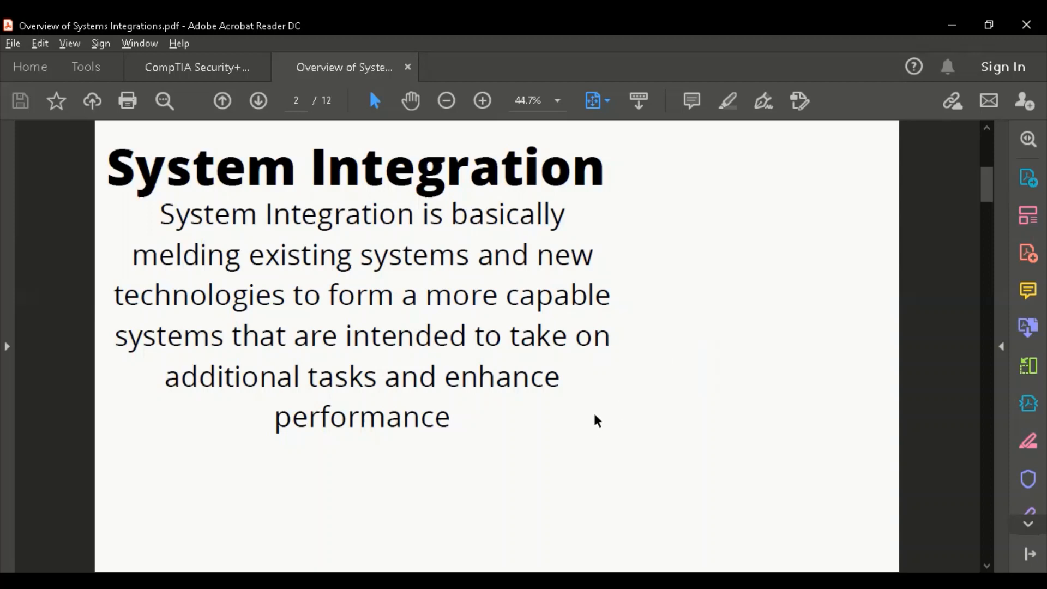
pyautogui.moveTo(633, 503)
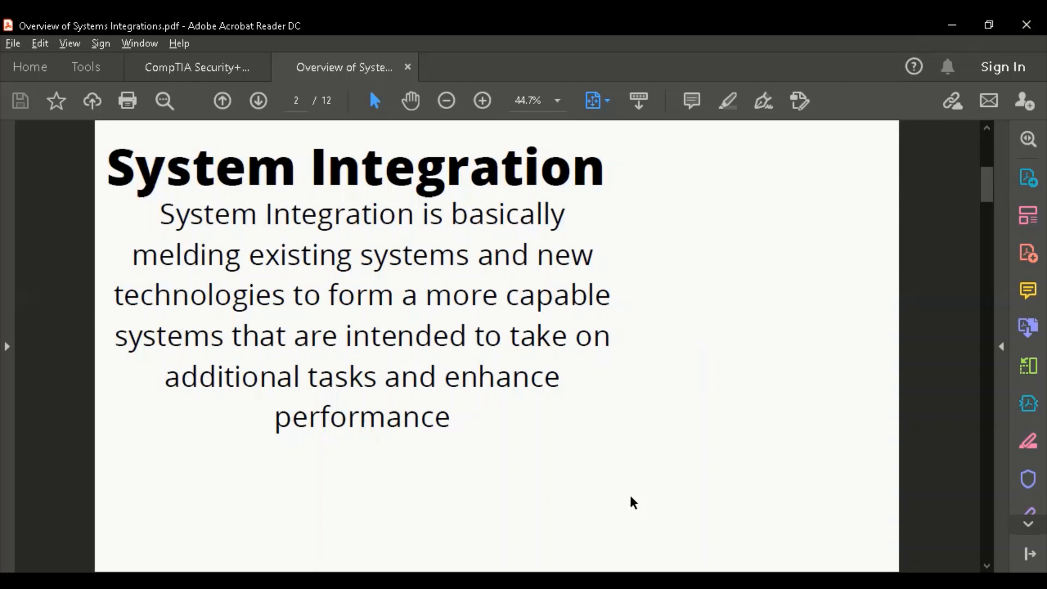
pyautogui.moveTo(604, 470)
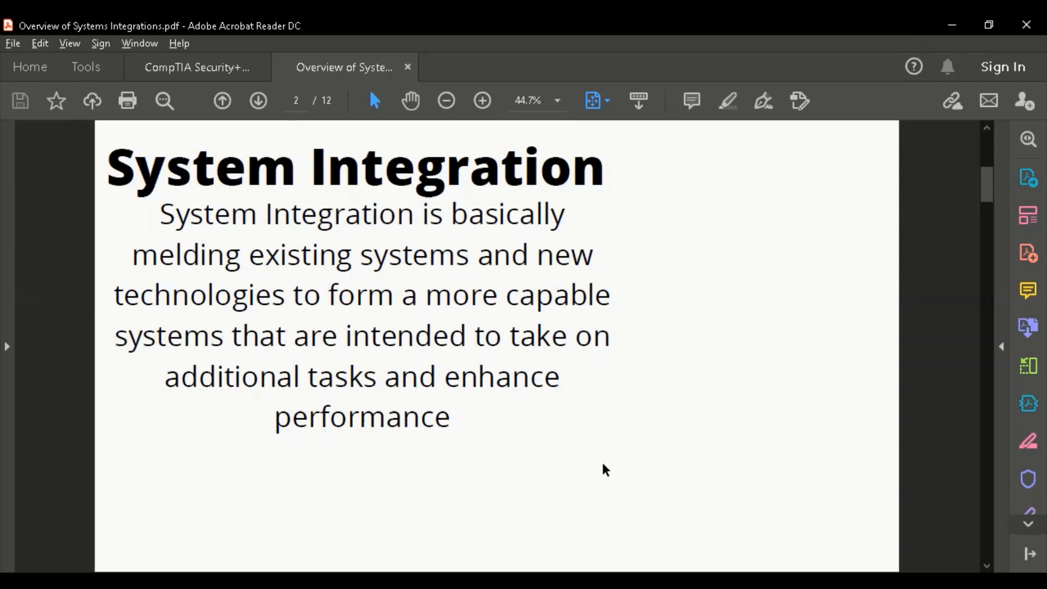
pyautogui.moveTo(600, 463)
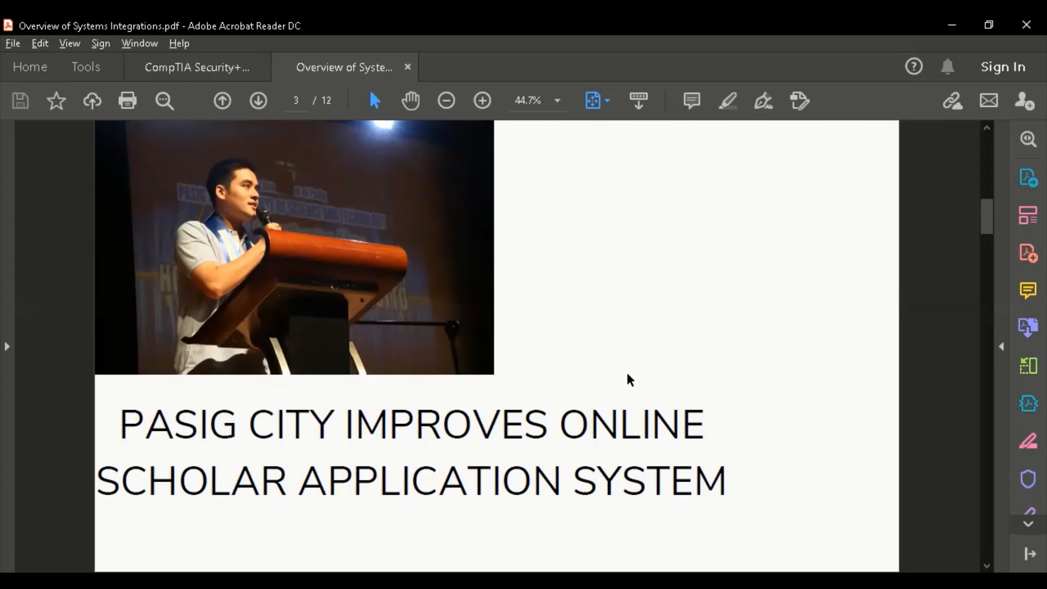
pyautogui.moveTo(495, 361)
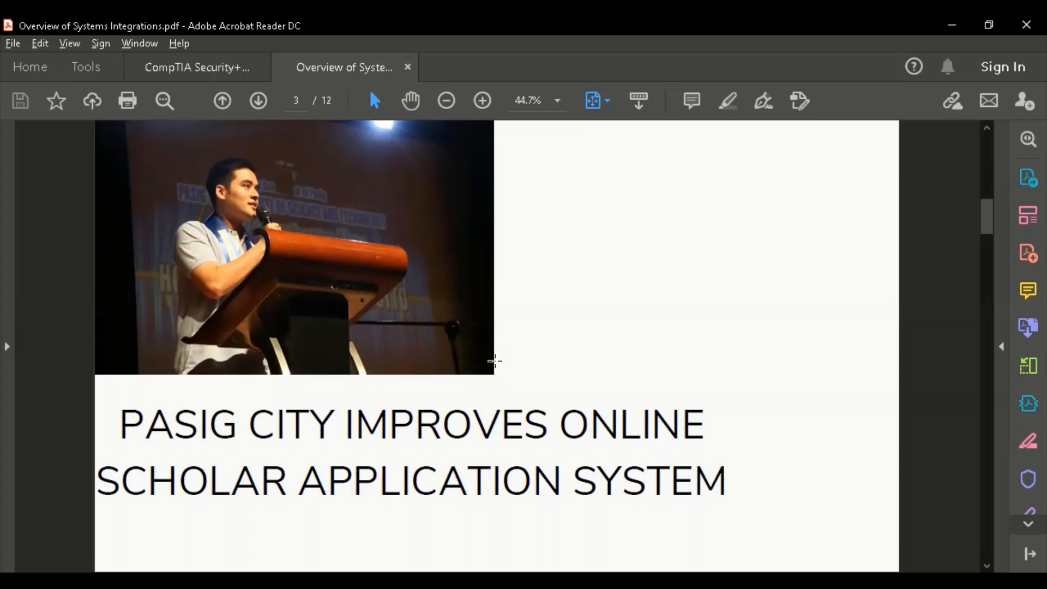
pyautogui.moveTo(504, 375)
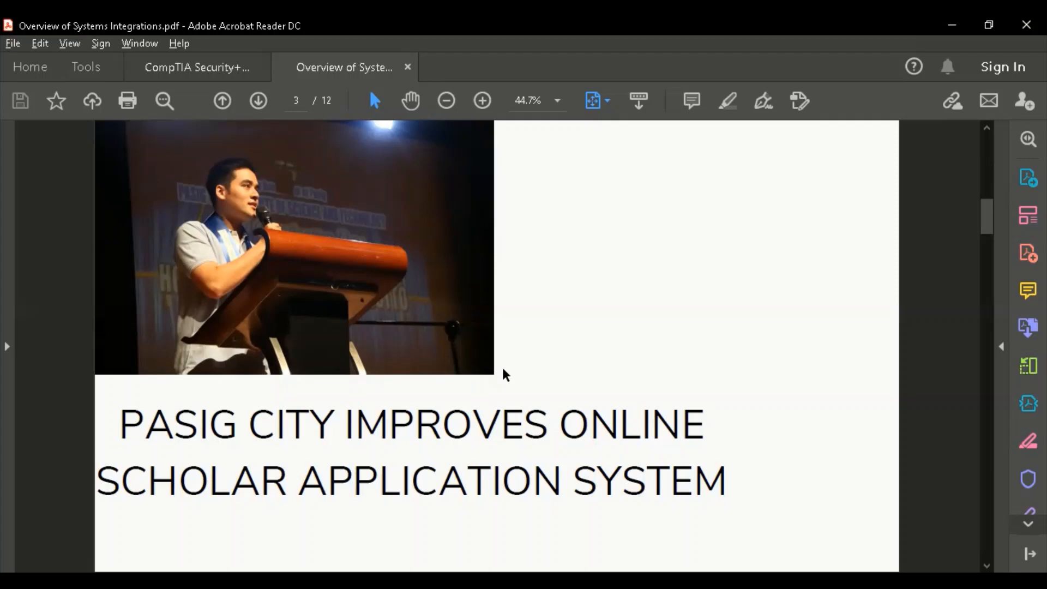
pyautogui.moveTo(564, 396)
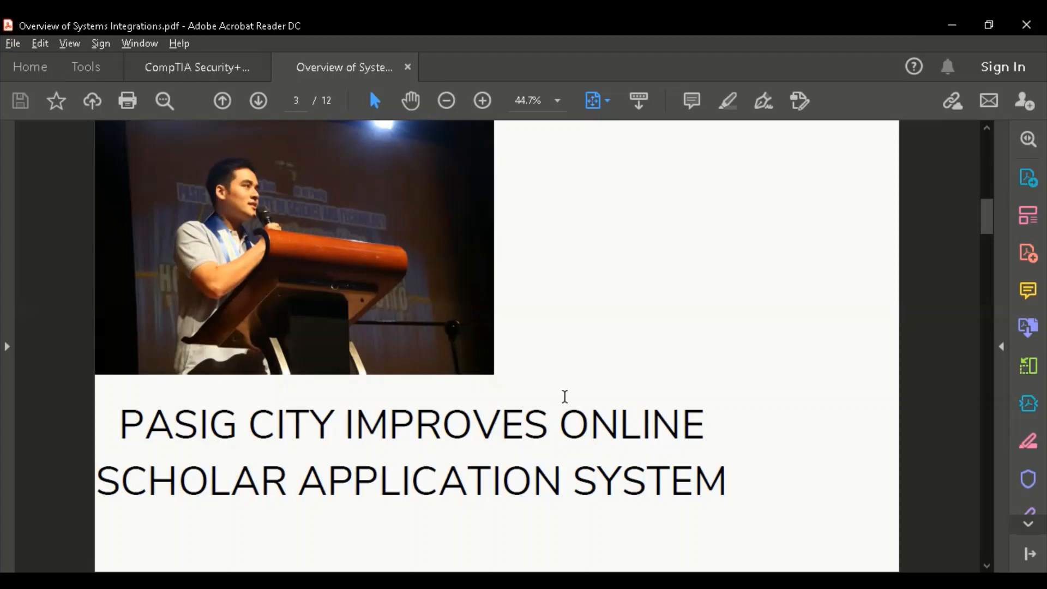
# Step: Advance through slide 4, Challenges and Drivers, to page 5, '5 Challenges with Systems Integration'
pyautogui.click(258, 101)
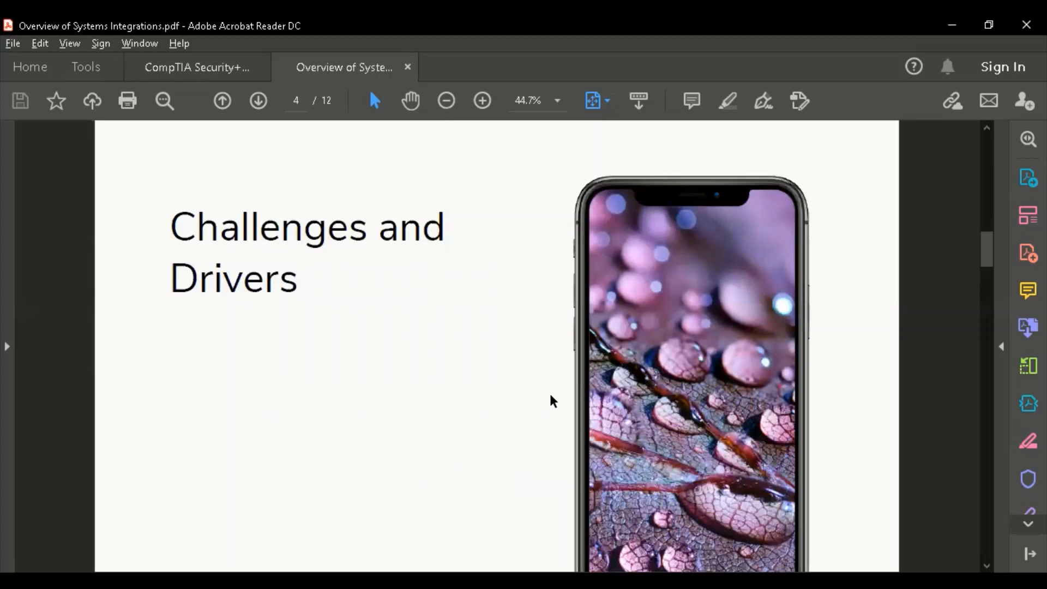
pyautogui.moveTo(527, 411)
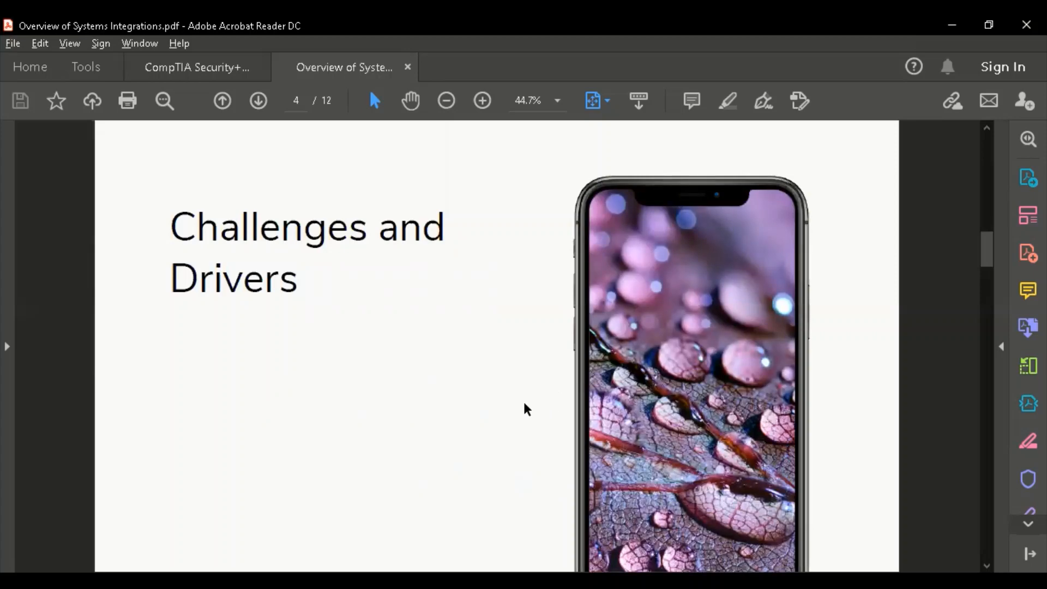
pyautogui.moveTo(538, 393)
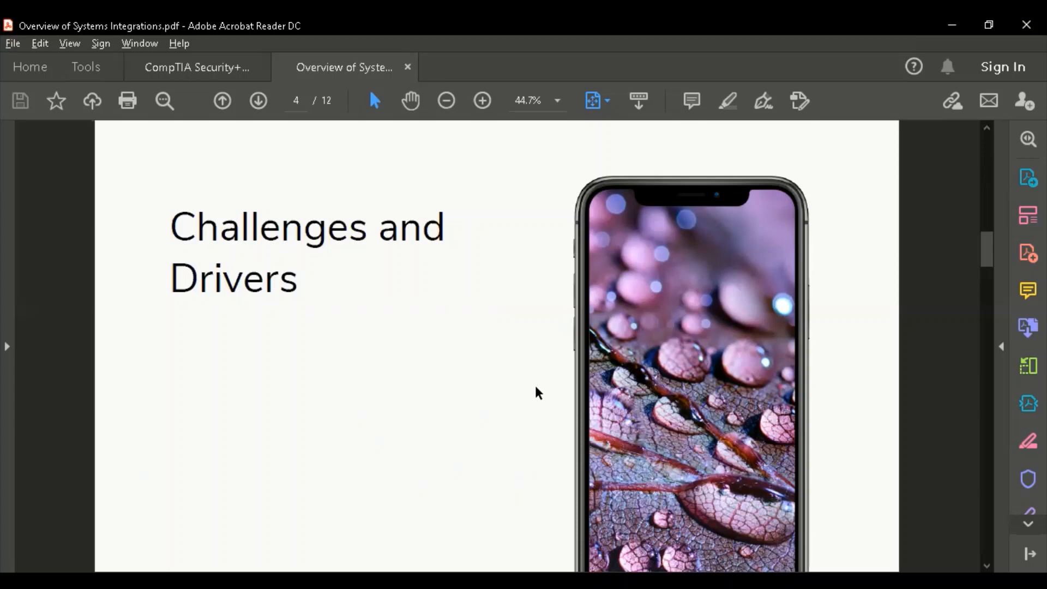
pyautogui.moveTo(537, 406)
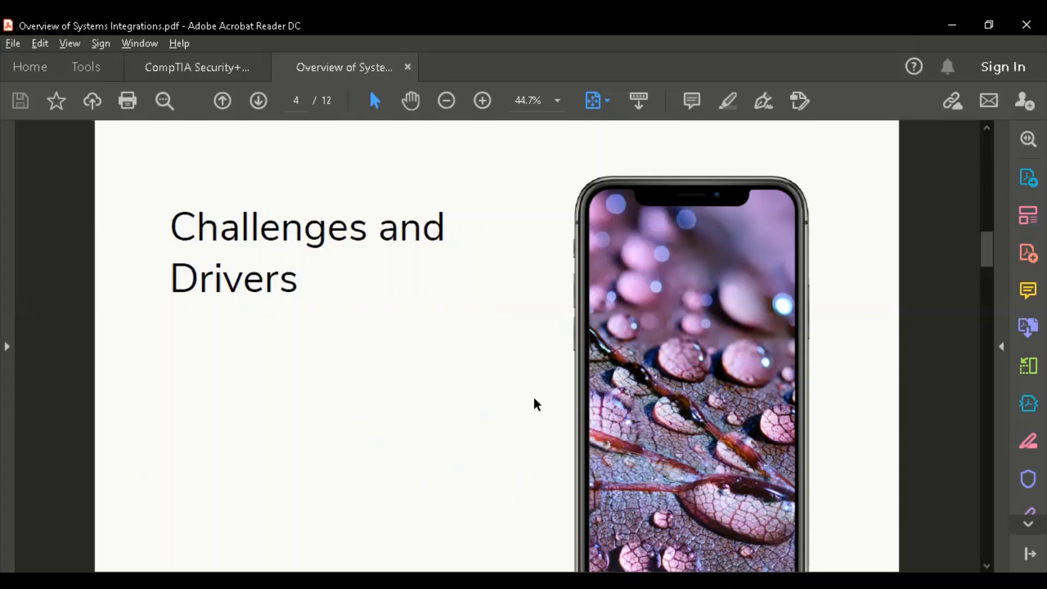
pyautogui.moveTo(533, 401)
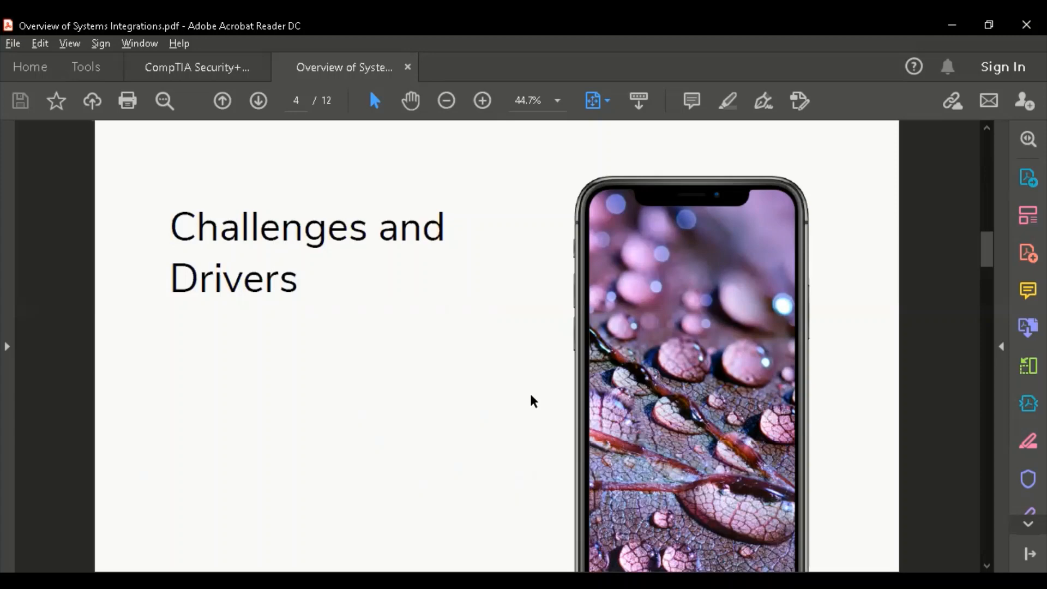
pyautogui.moveTo(551, 410)
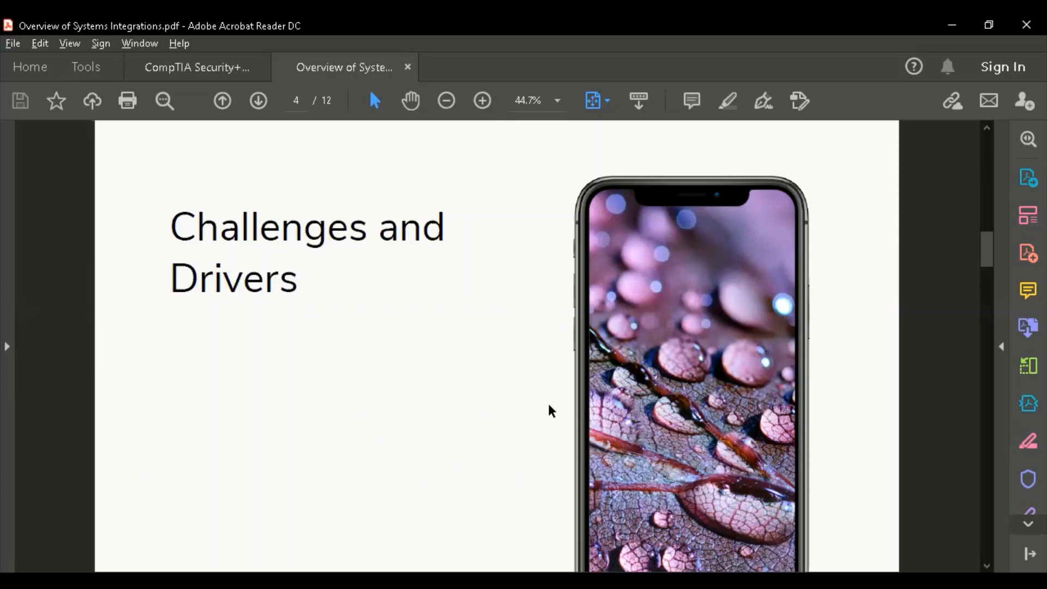
pyautogui.moveTo(515, 421)
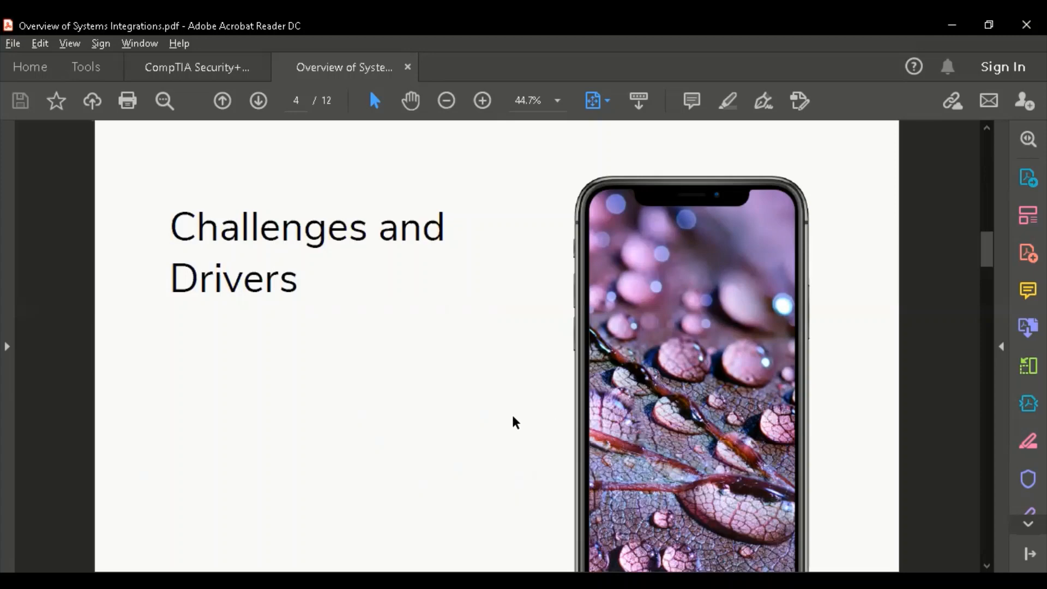
pyautogui.moveTo(478, 414)
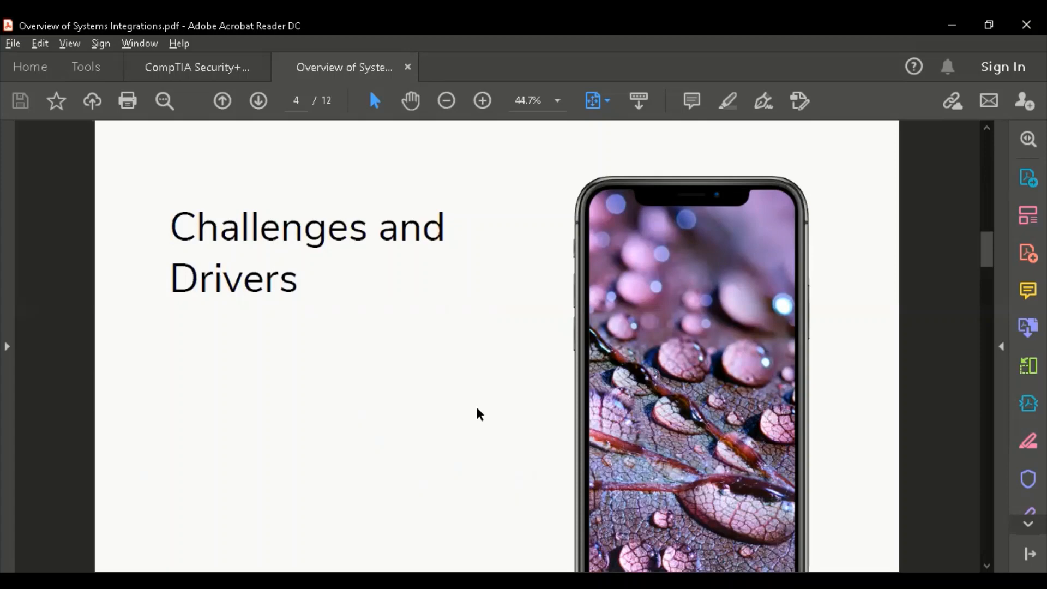
pyautogui.click(258, 101)
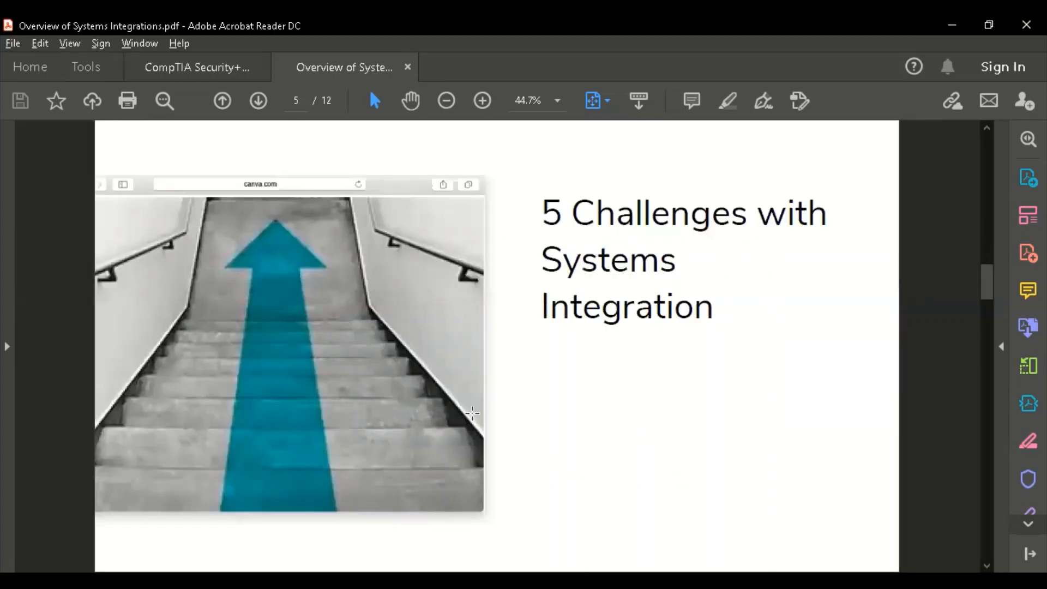
# Step: Advance to page 6, '1. Connecting to monolithic systems'
pyautogui.click(258, 100)
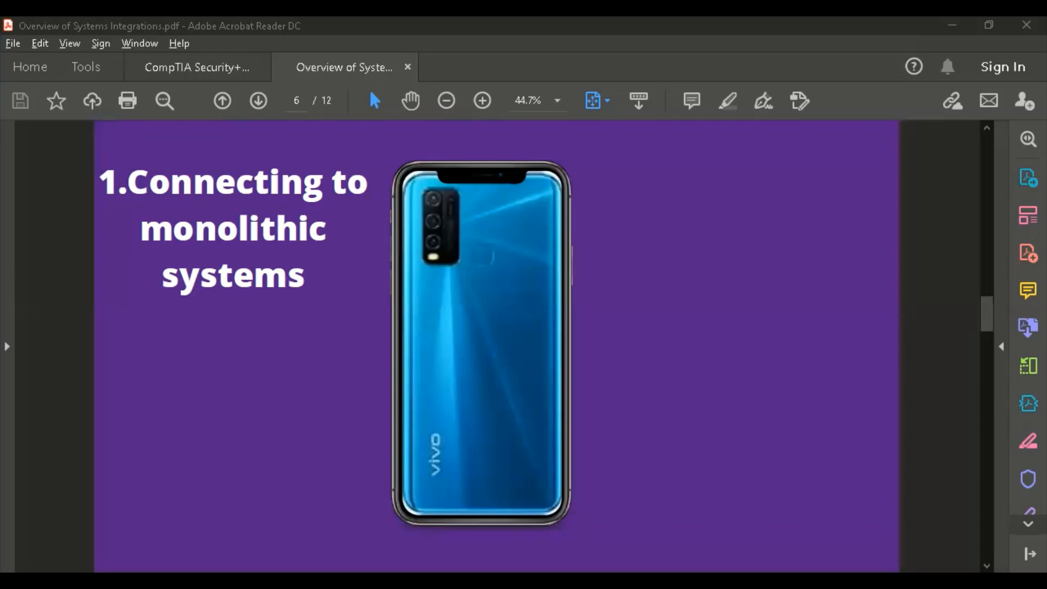
# Step: Advance to page 7, '2. Different business units see data differently'
pyautogui.click(258, 101)
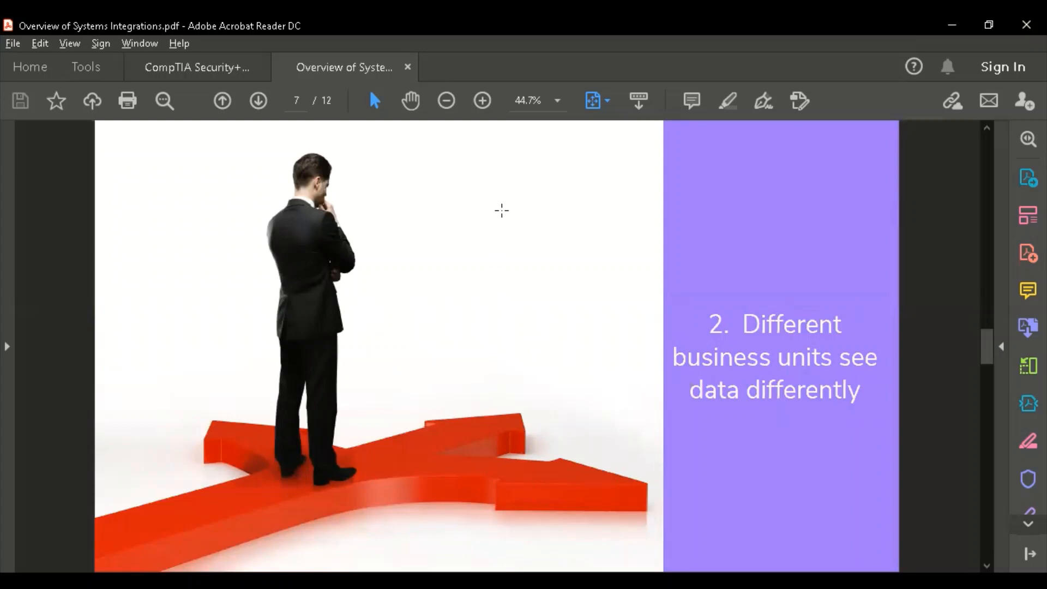
pyautogui.moveTo(453, 326)
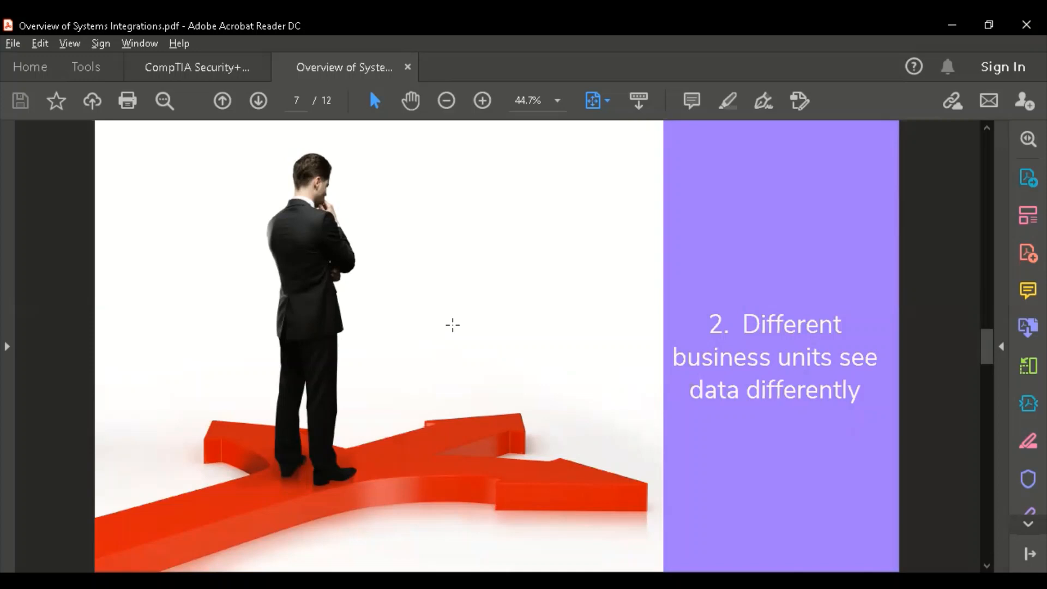
pyautogui.moveTo(455, 333)
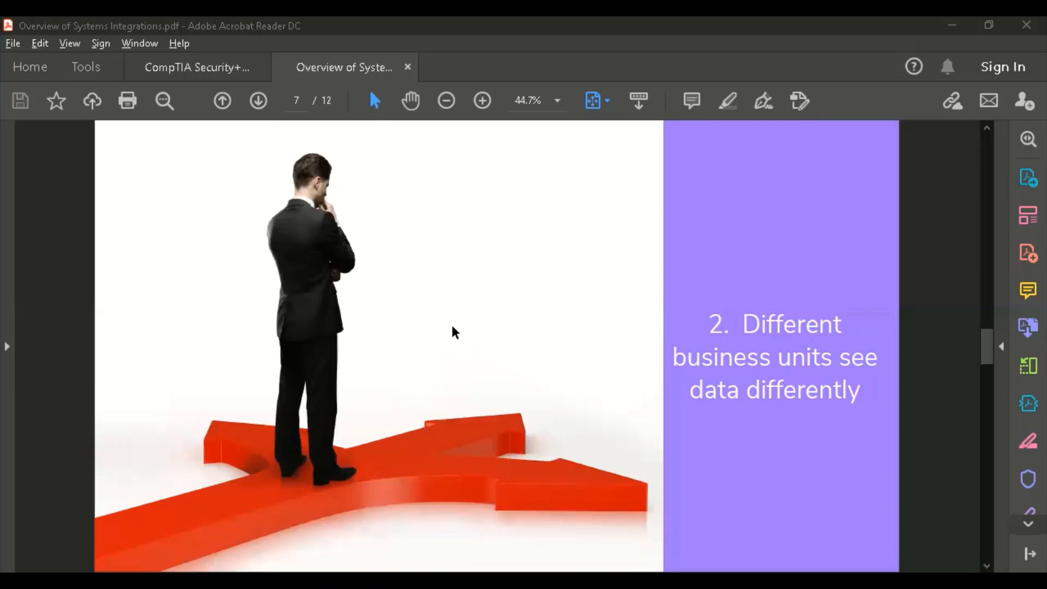
# Step: Scroll down to page 9, '4. Choosing the right tool for integration'
pyautogui.scroll(-3)
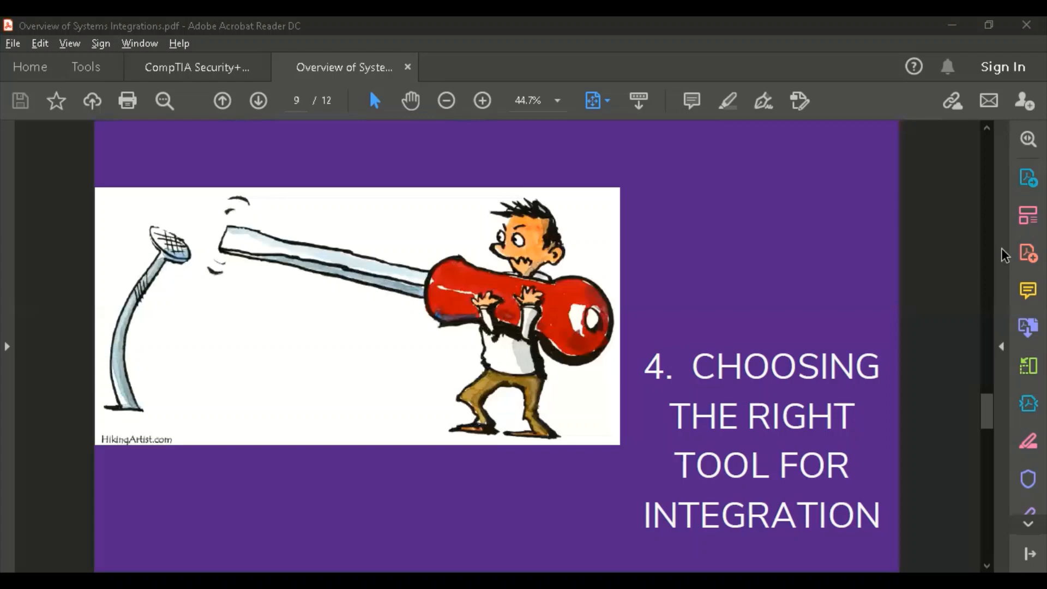
# Step: Advance to page 10, '5. The major challenge with integration is integration'
pyautogui.click(259, 101)
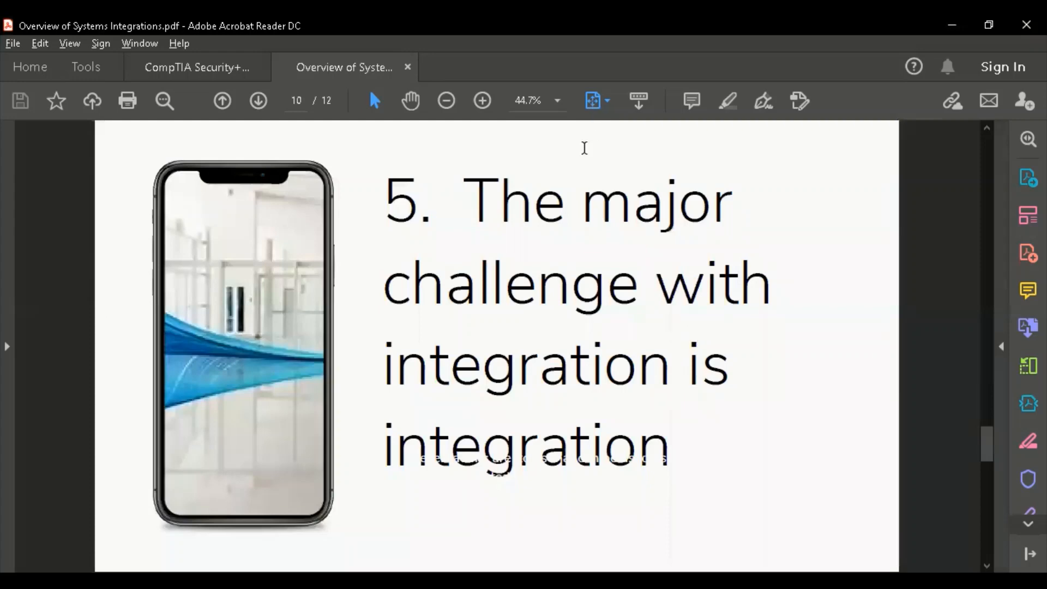
pyautogui.moveTo(539, 395)
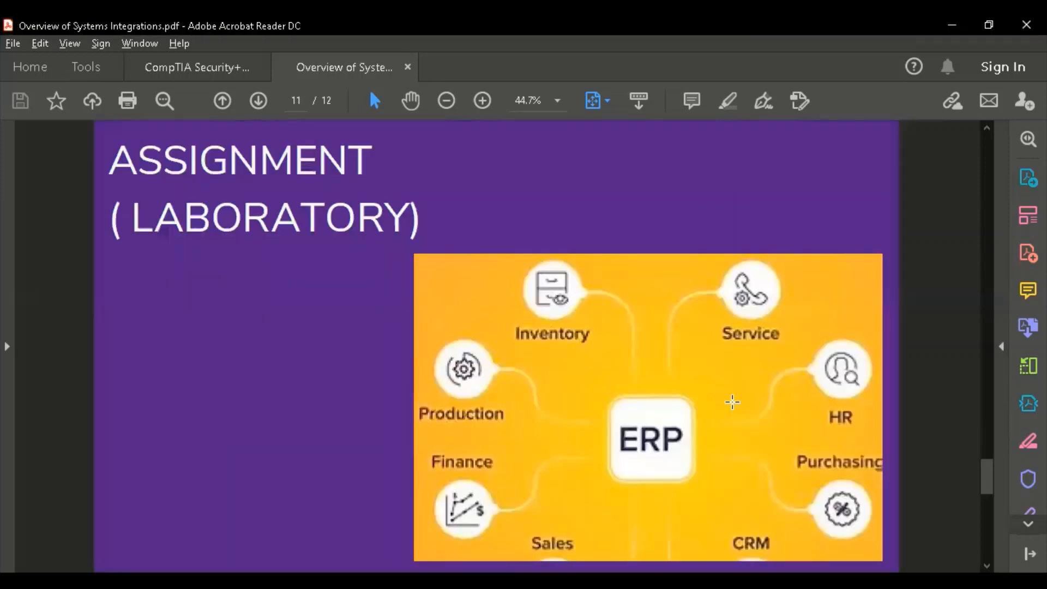
pyautogui.moveTo(714, 441)
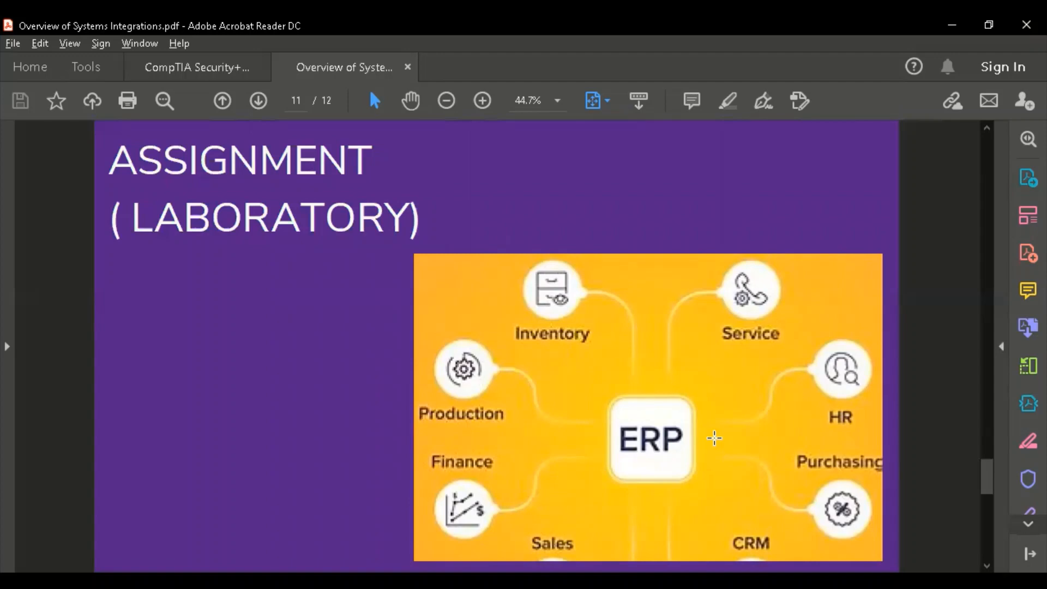
# Step: Go back from page 11, the Assignment slide, to page 10
pyautogui.click(221, 100)
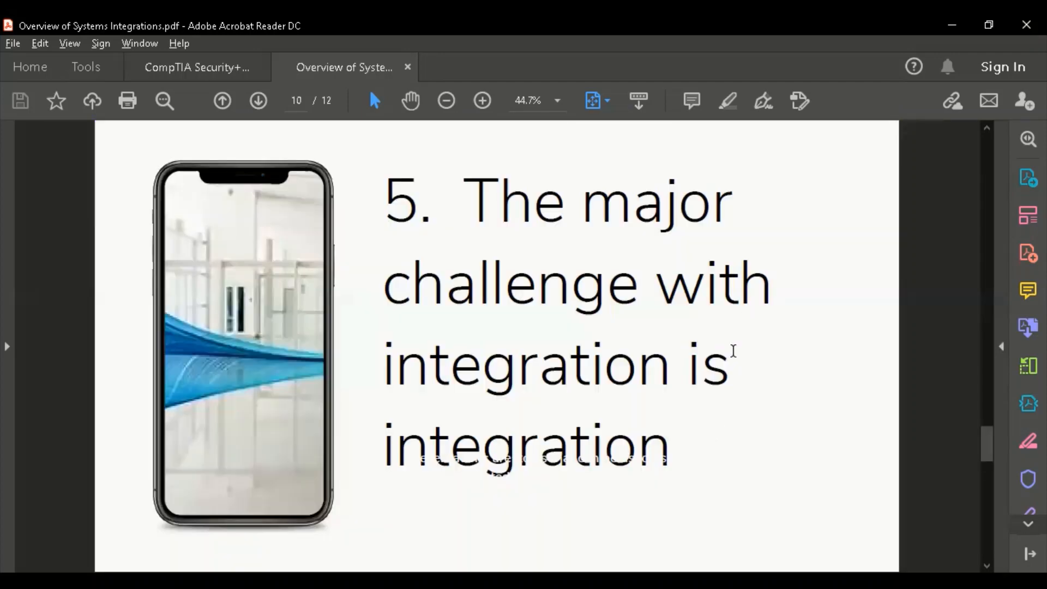